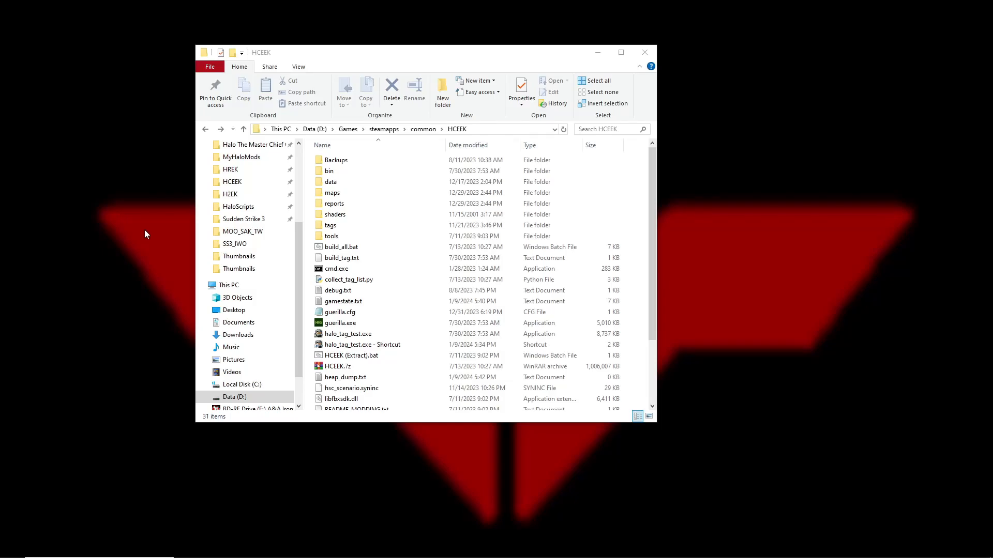
mouse_move(149, 233)
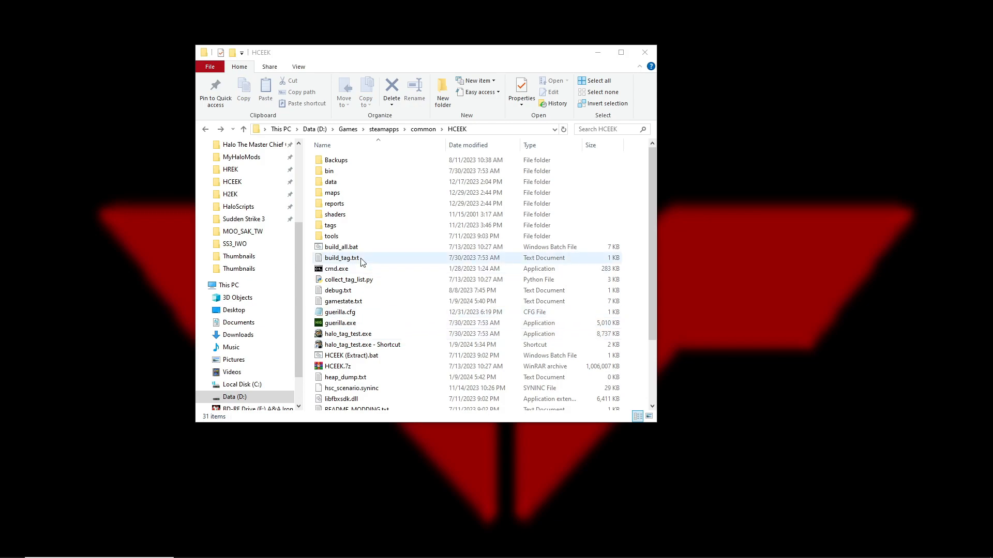
Step: Select cmd.exe, halo_tag_test.exe, guerilla.exe and the halo_tag_test shortcut in turn
left_click(337, 269)
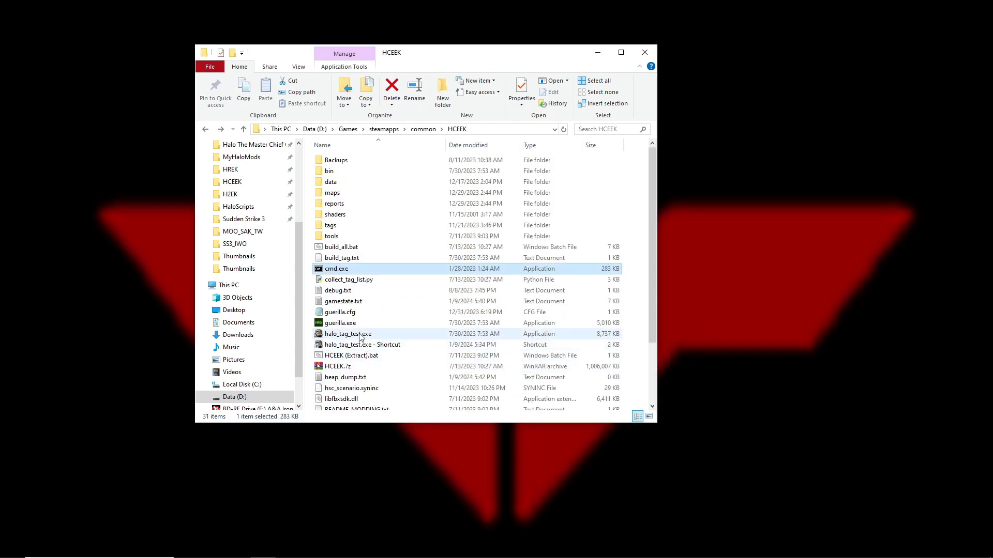
mouse_move(348, 334)
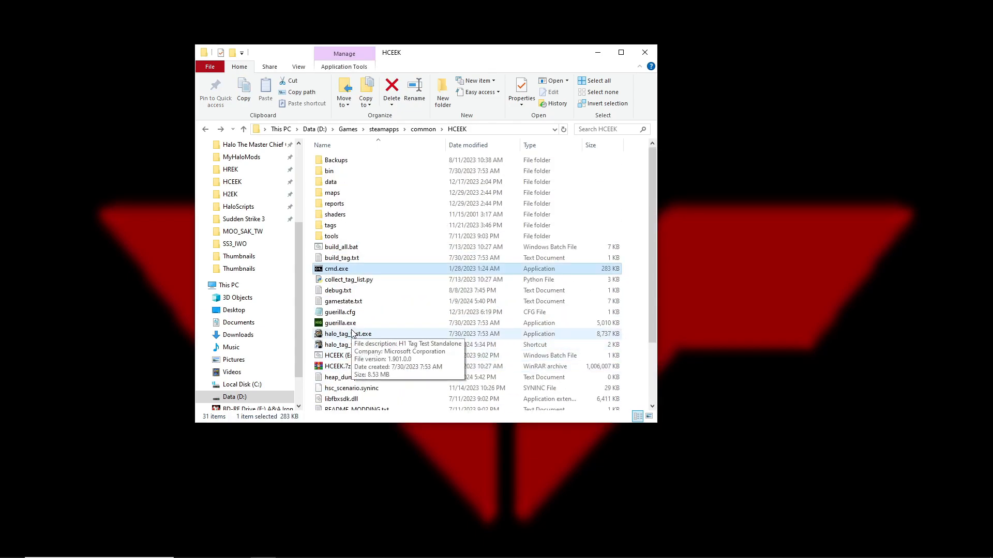
left_click(347, 333)
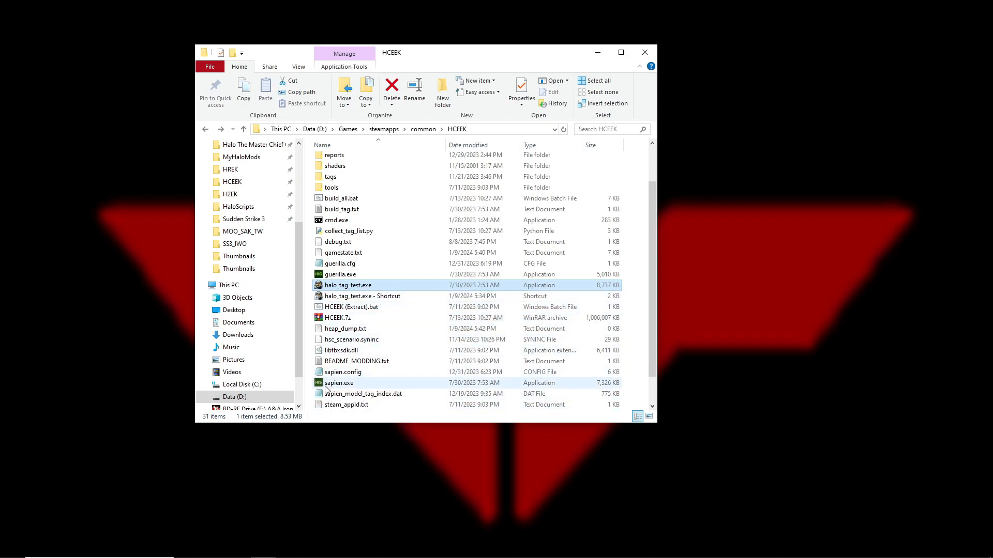
left_click(340, 274)
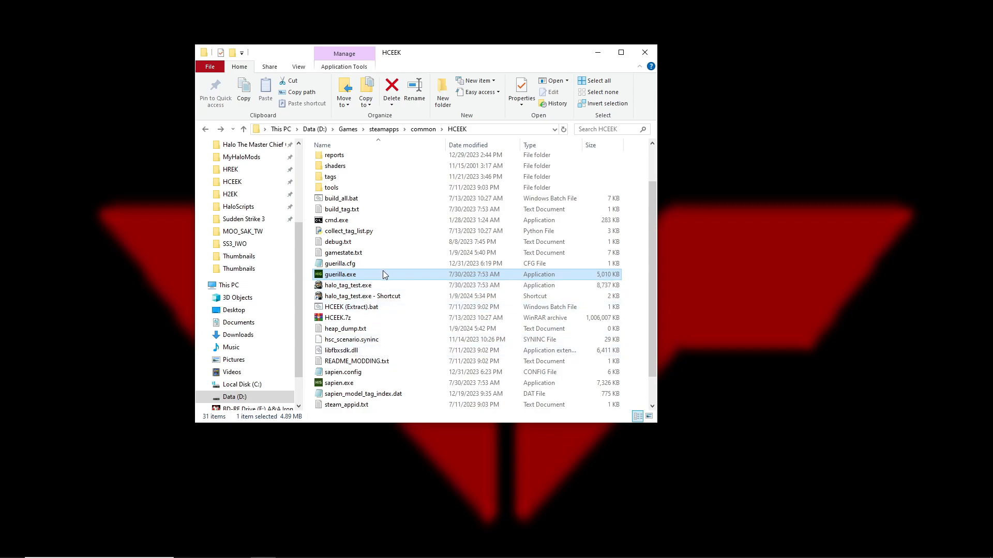
left_click(363, 296)
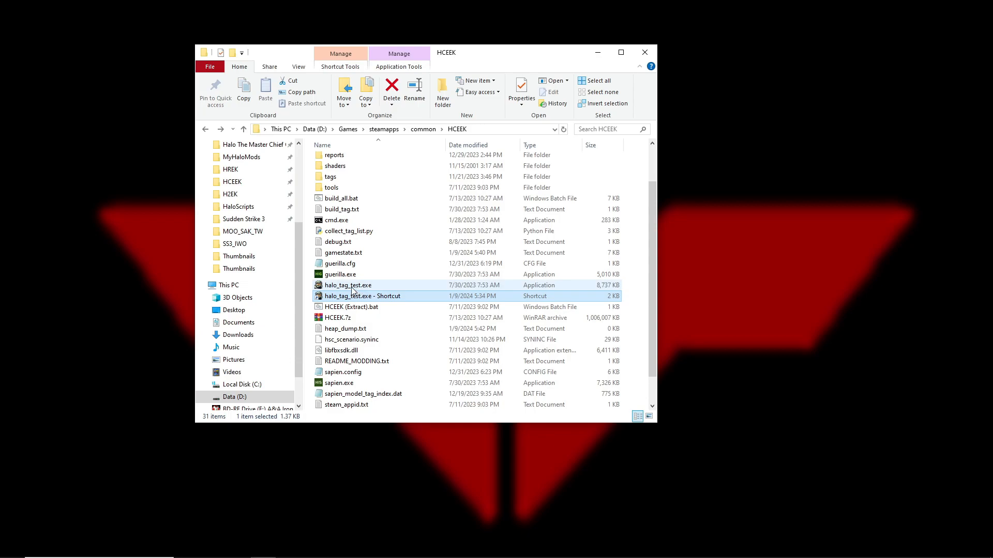
mouse_move(348, 287)
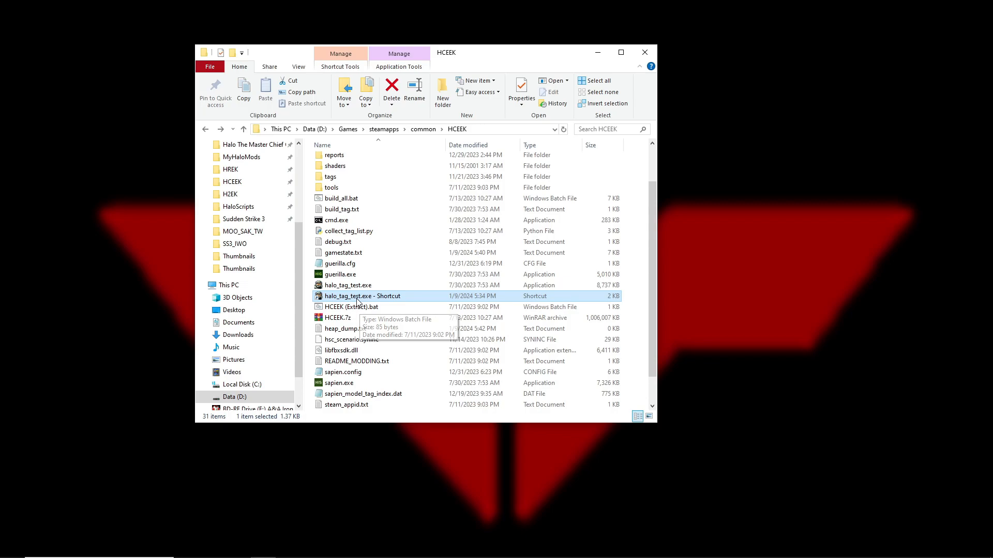
left_click(348, 285)
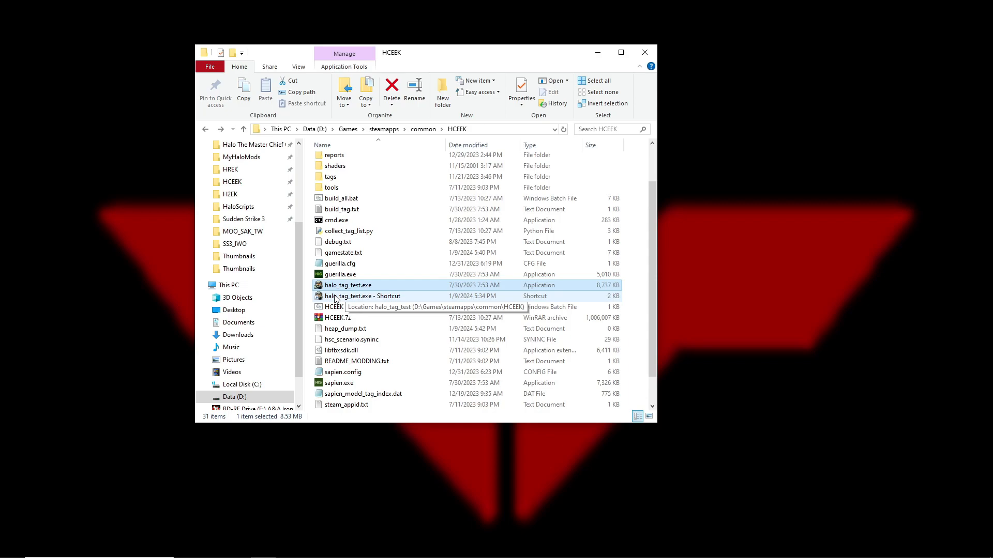
Step: View the halo_tag_test shortcut's properties, then launch Halo Tag Test windowed from it
right_click(364, 296)
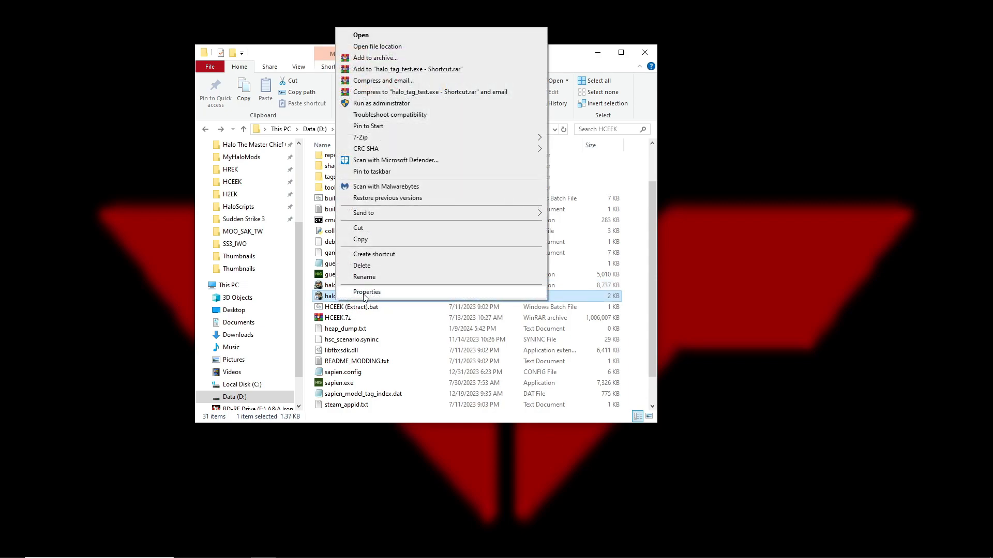
left_click(367, 292)
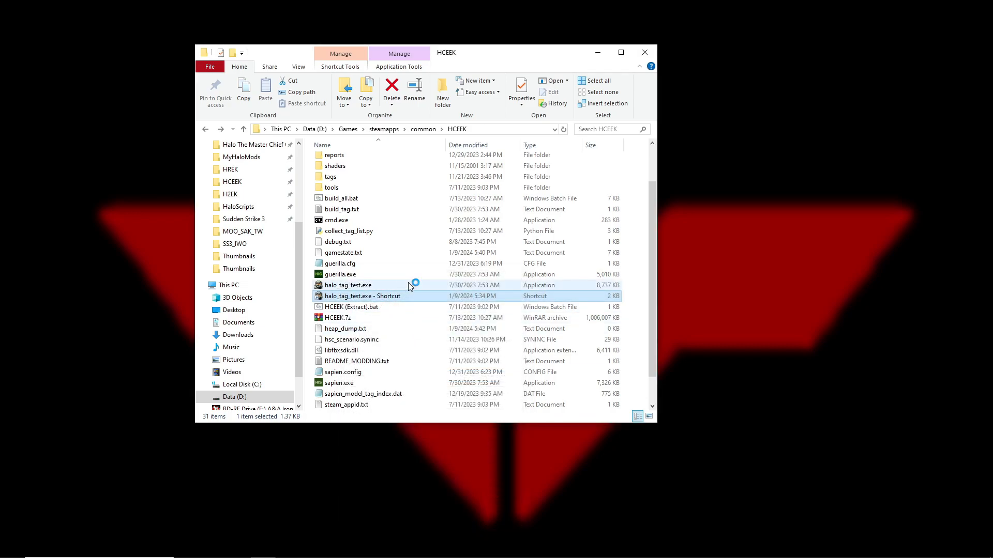
double_click(362, 296)
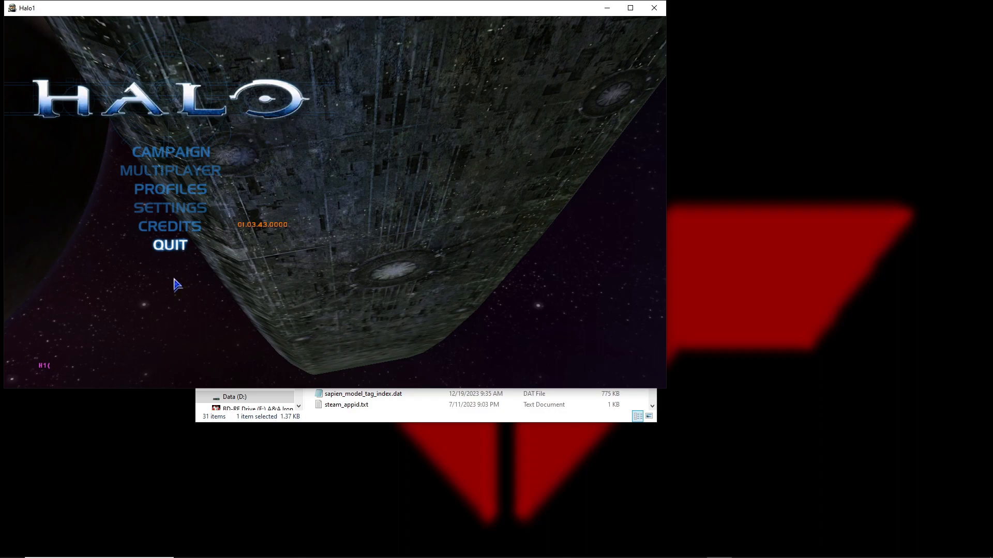
mouse_move(192, 311)
type("map_name levels\\")
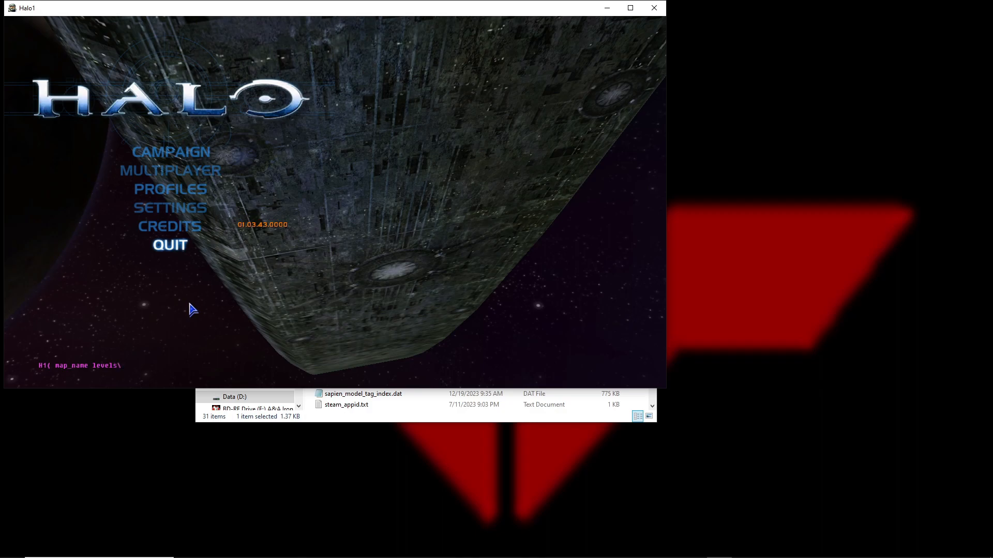
Step: Complete map_name levels\a30\a30_a in the console to load the level, then pause
type("co")
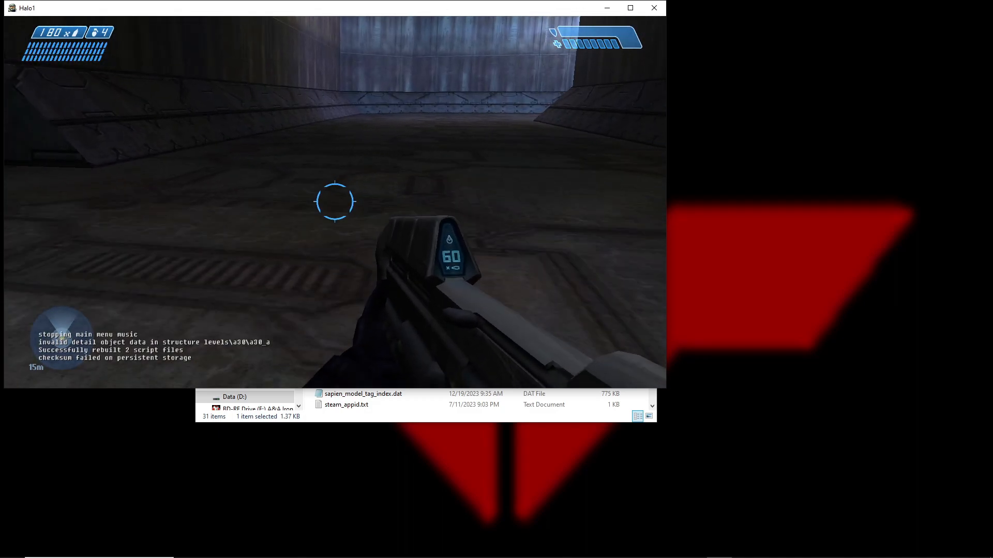
key("Escape")
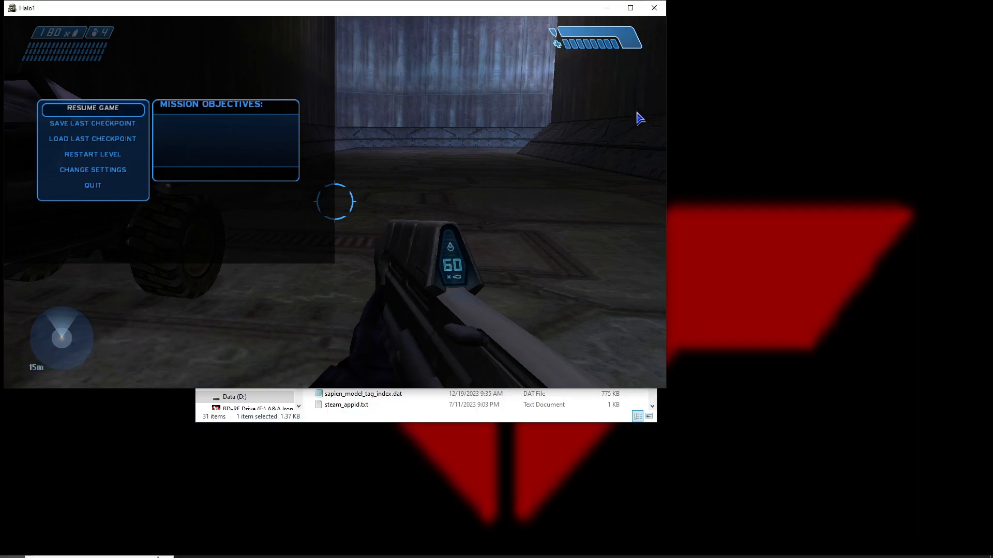
Step: Resume the a30 level, walk the corridor in third-person view, then pause again
left_click(92, 108)
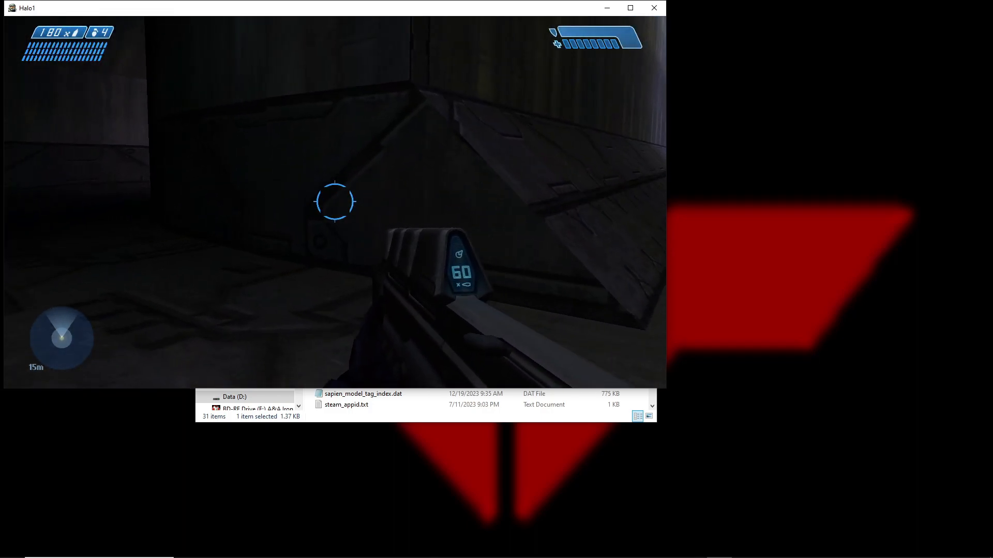
key("Escape")
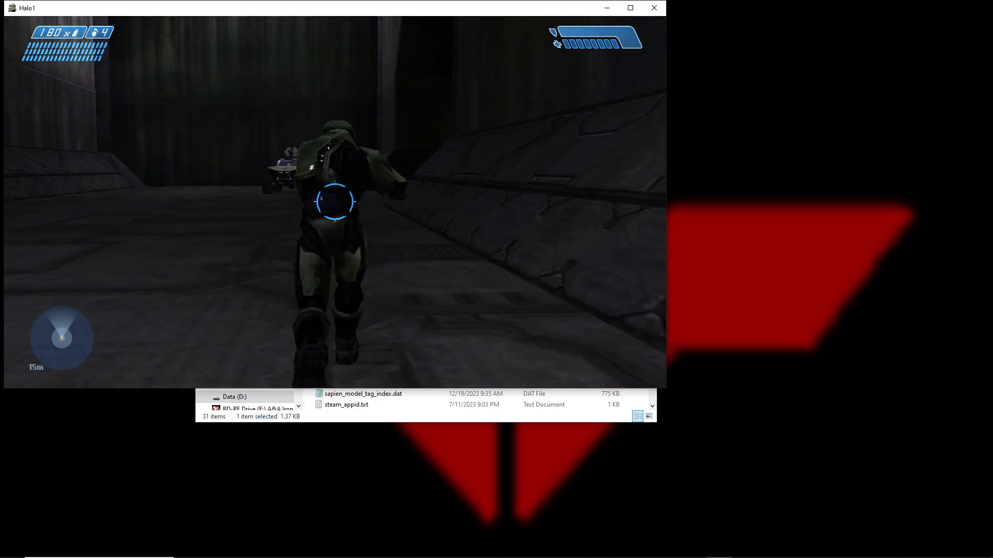
key("Escape")
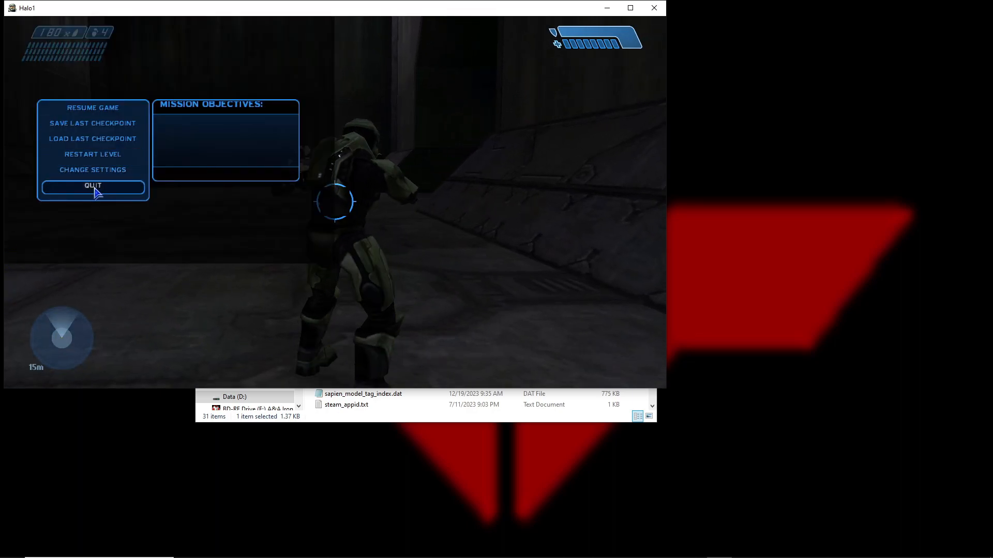
Step: Quit the a30 level to the main menu and exit Halo Tag Test
left_click(93, 187)
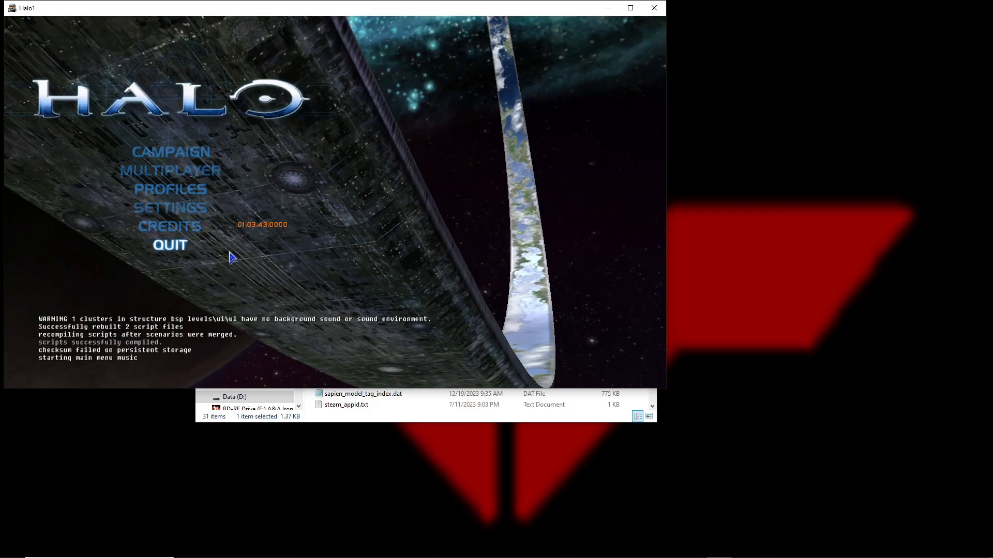
left_click(169, 246)
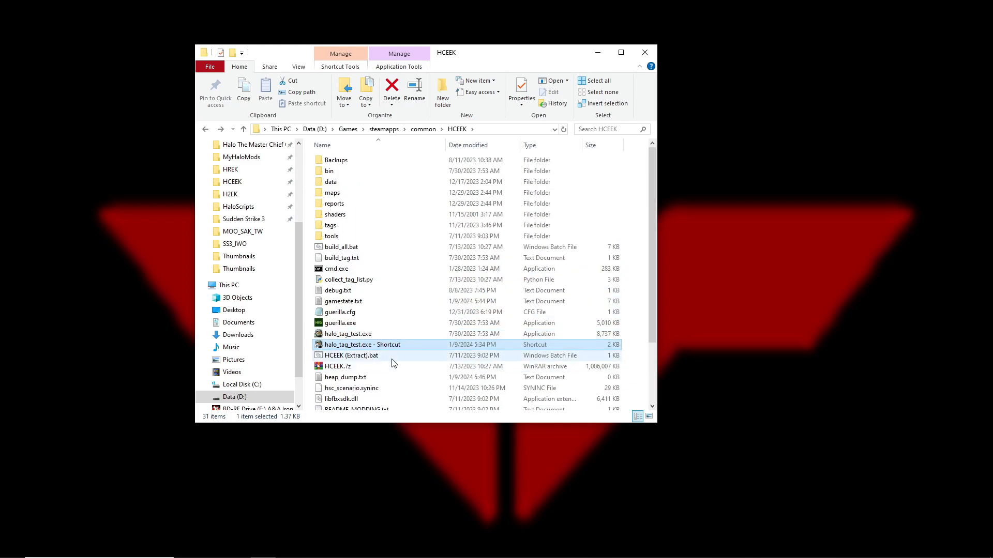
Step: Select halo_tag_test.exe, then go to the MyHaloMods folder from Quick access
left_click(347, 334)
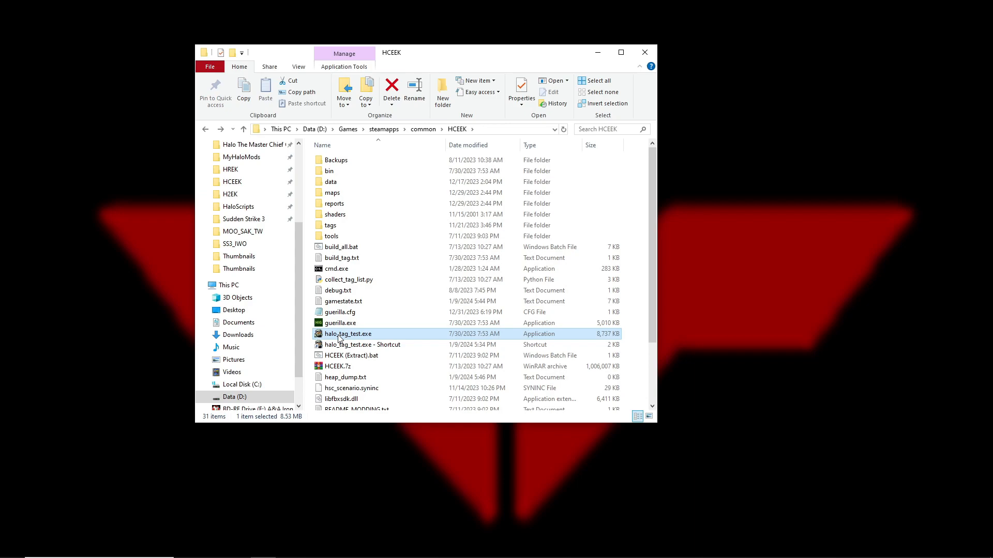
left_click(242, 157)
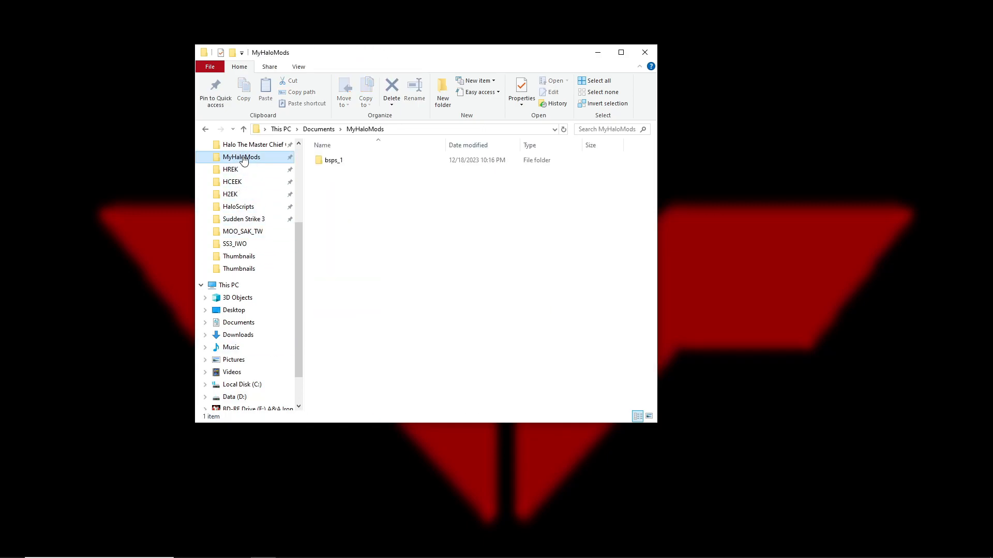